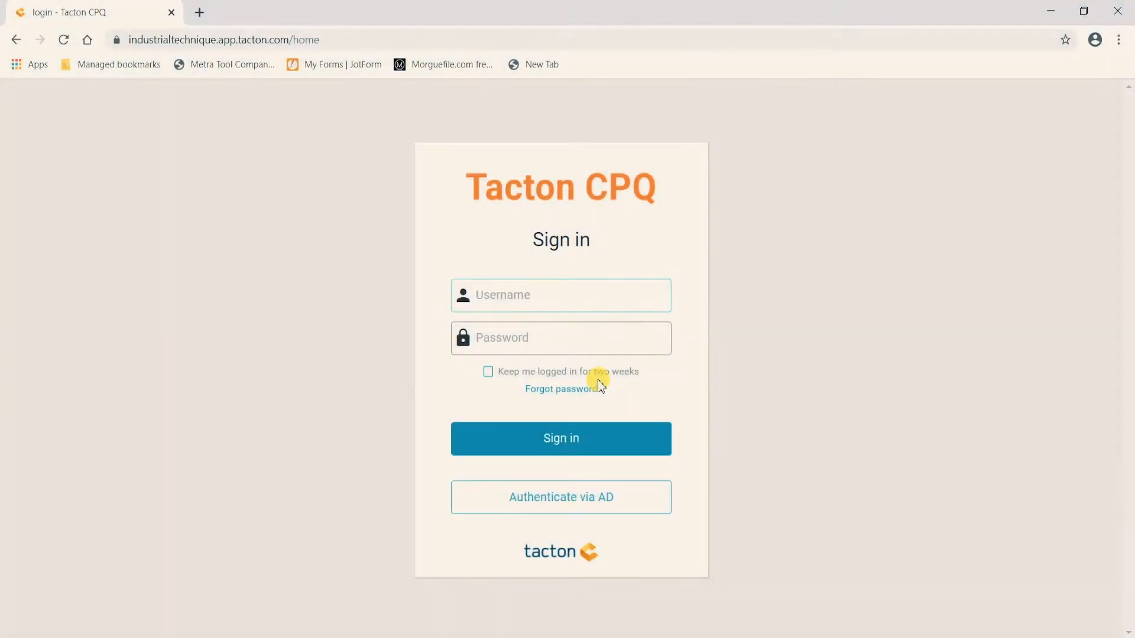
mouse_move(545, 404)
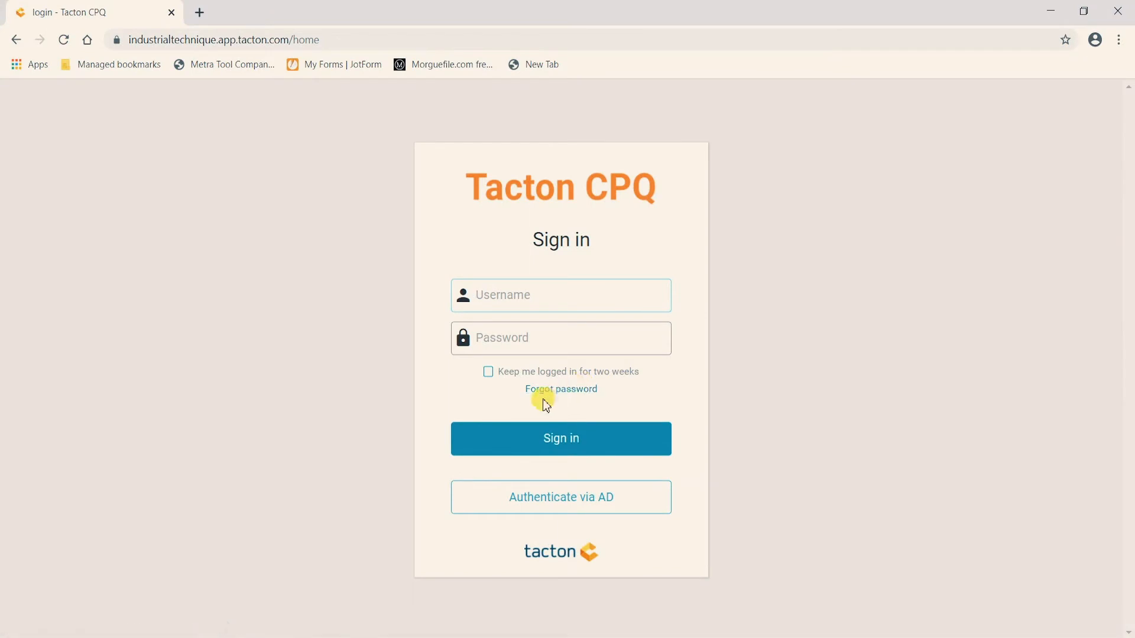
mouse_move(516, 413)
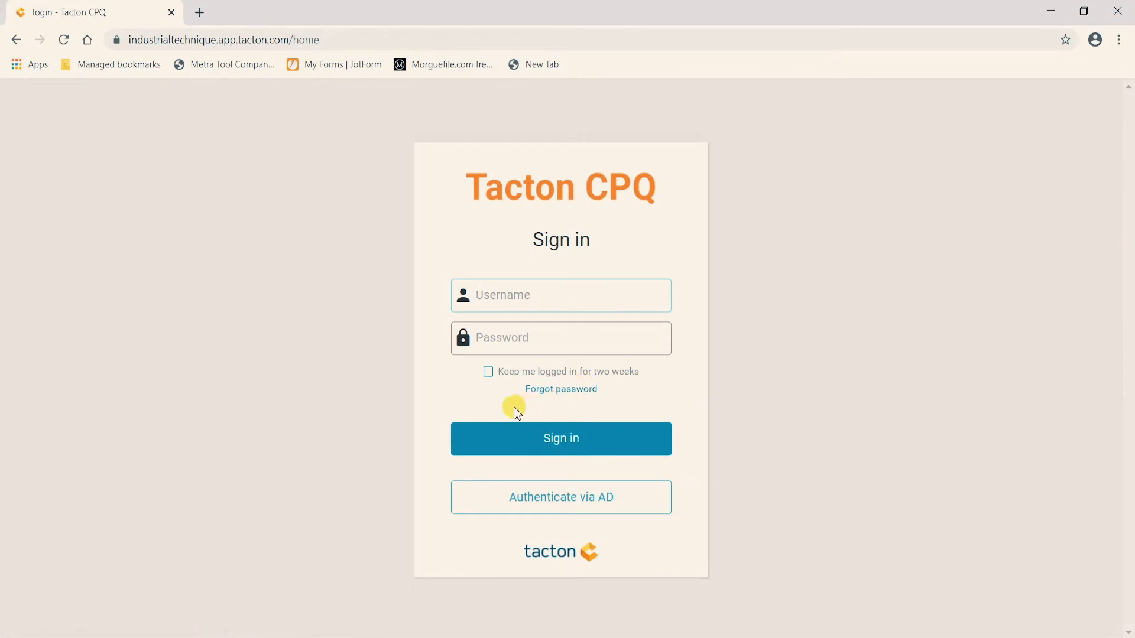
Sign in via directory authentication (Authenticate via AD) to reach the dashboard.
left_click(561, 295)
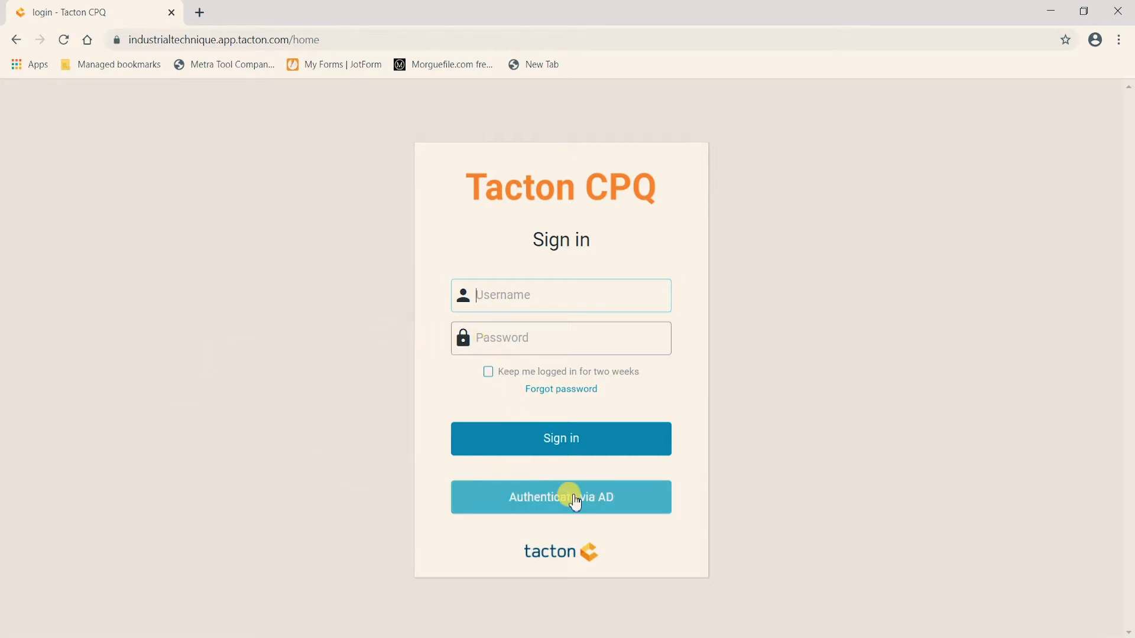
left_click(561, 497)
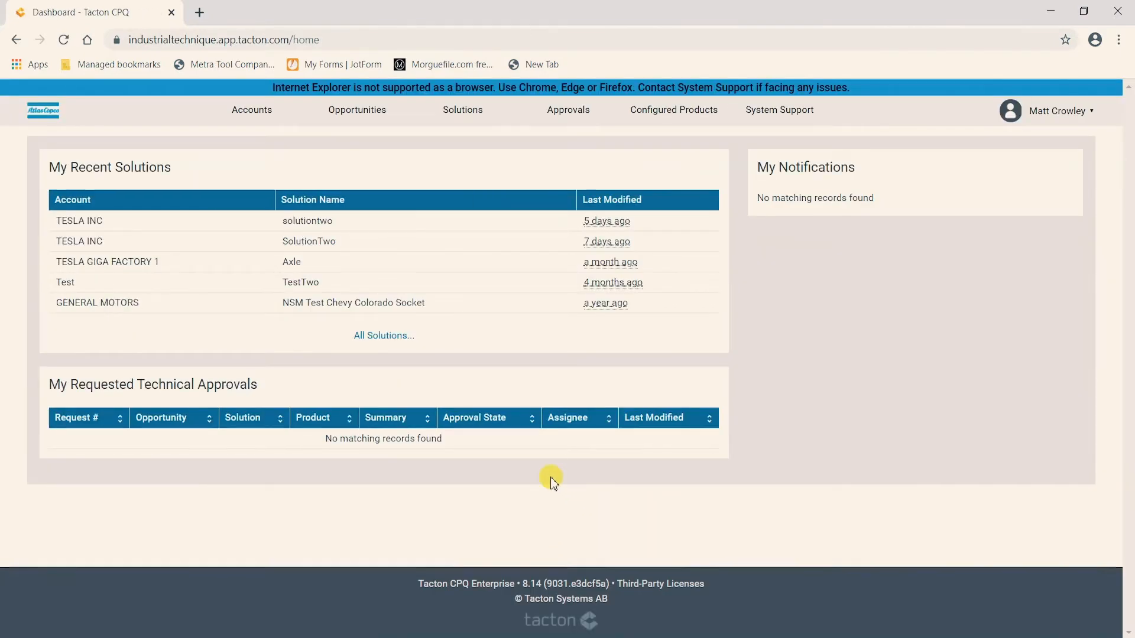
mouse_move(542, 475)
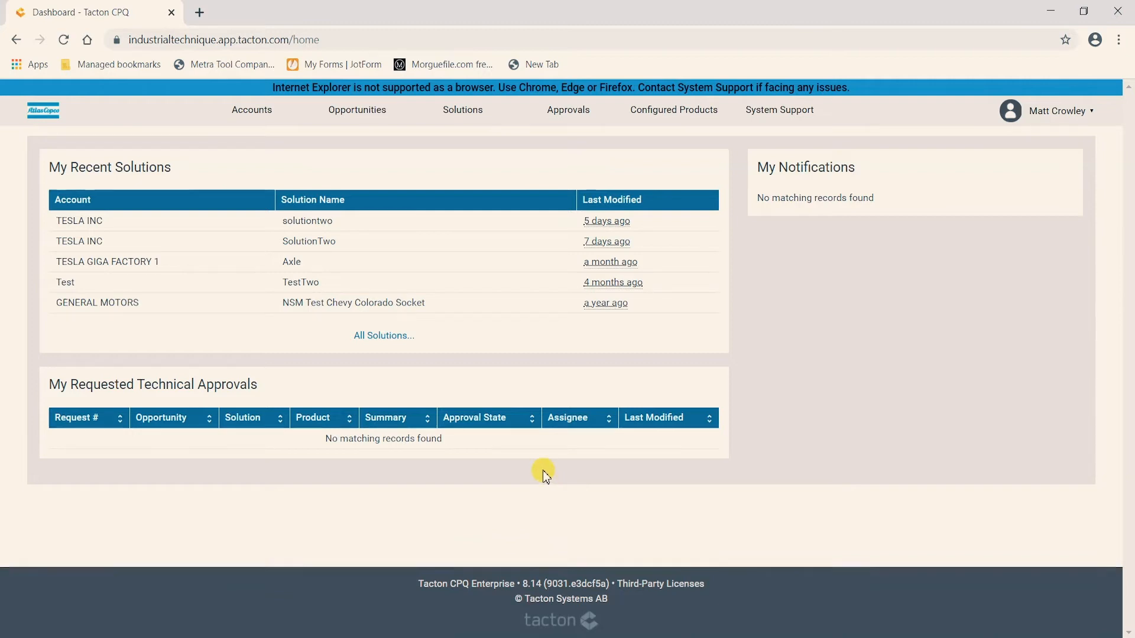
mouse_move(497, 289)
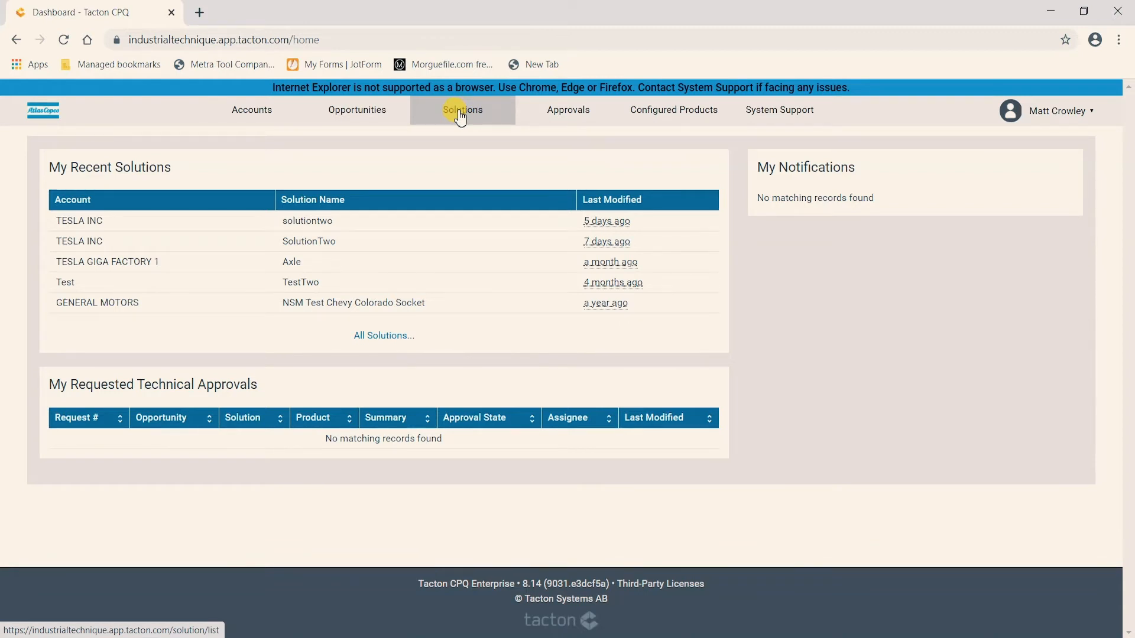
Open the Solutions list and scroll through its five solutions.
left_click(461, 109)
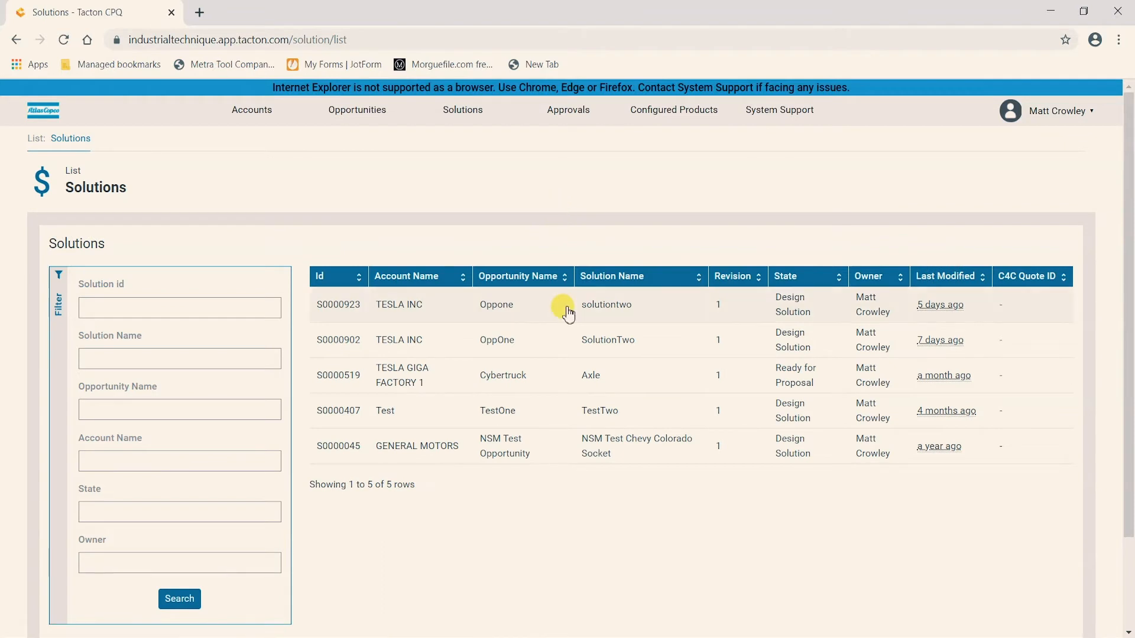
mouse_move(64, 210)
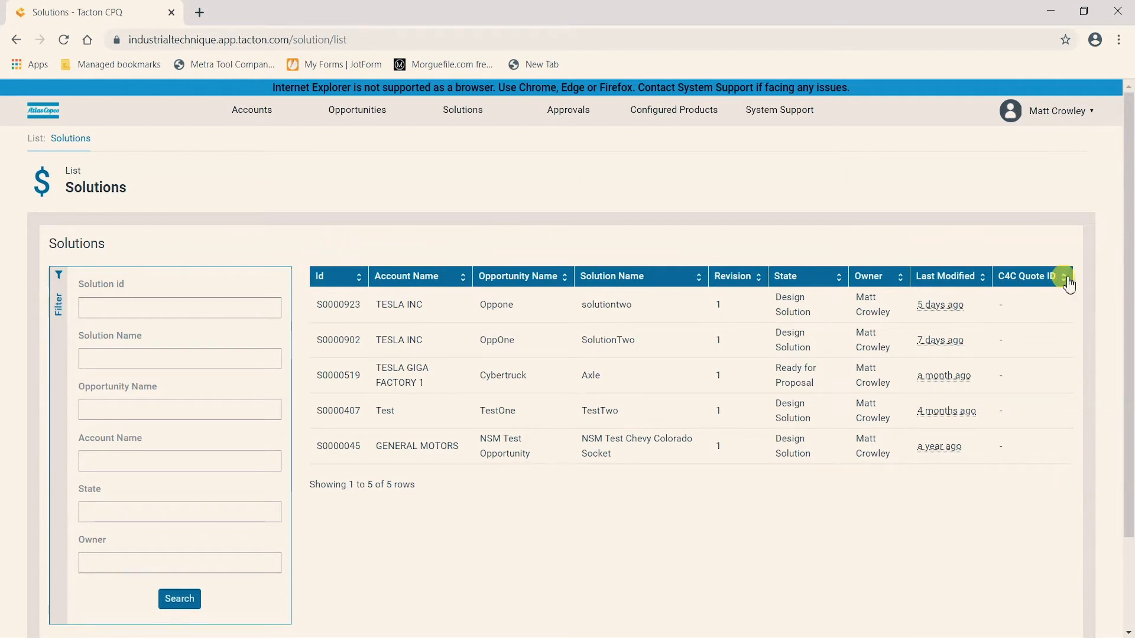
scroll("down", 3)
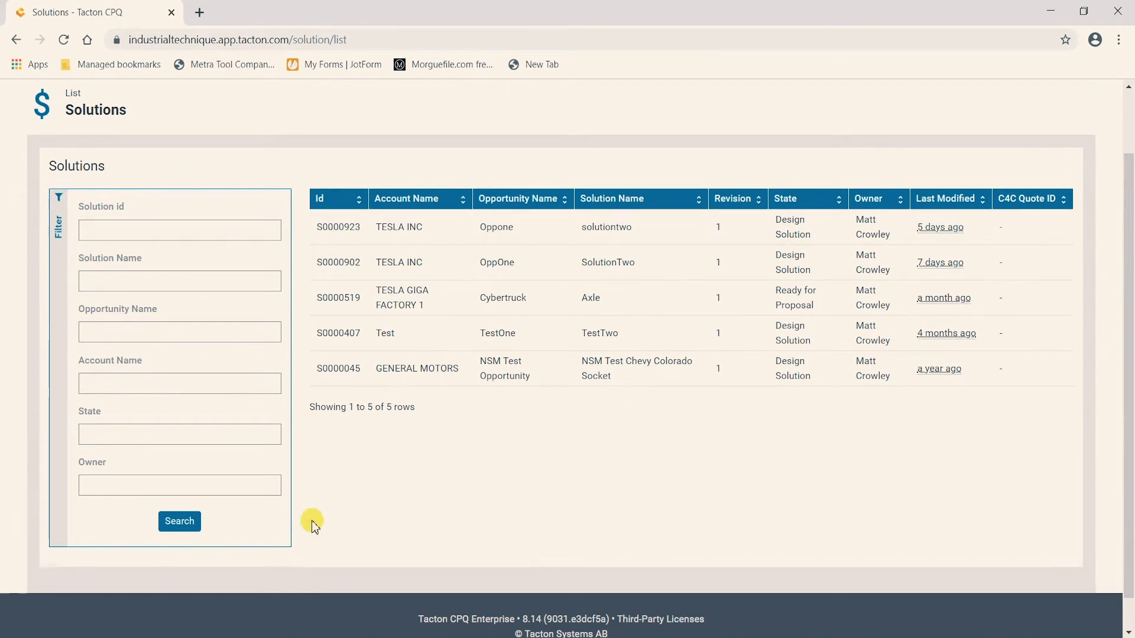
mouse_move(78, 179)
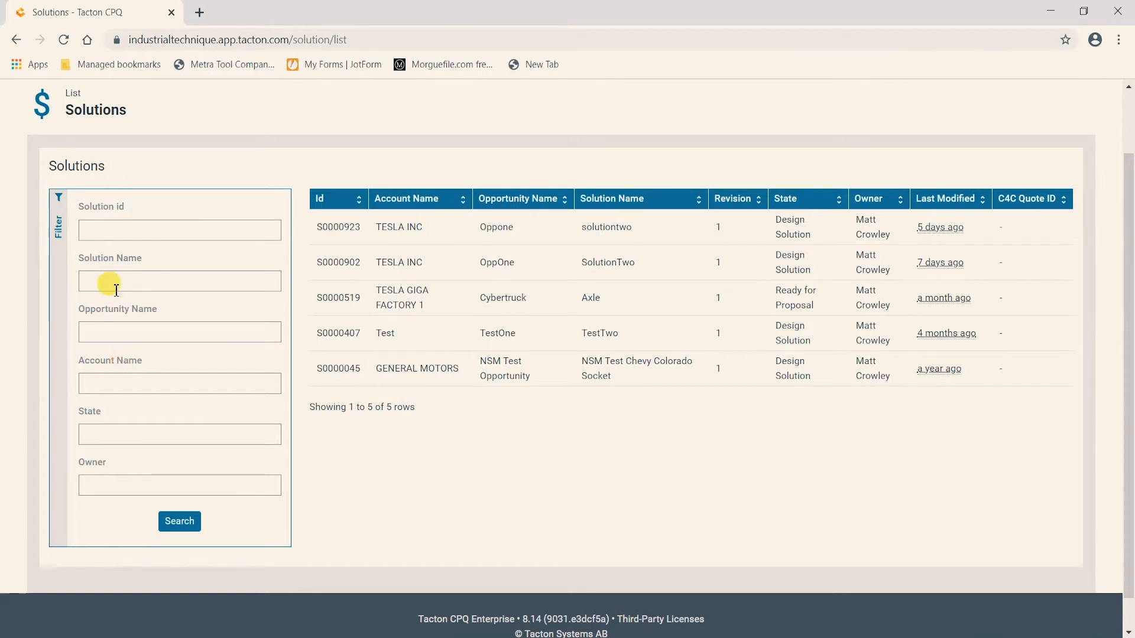
Filter solutions by name 'Axle', leaving only S0000519.
left_click(178, 281)
type("Axle")
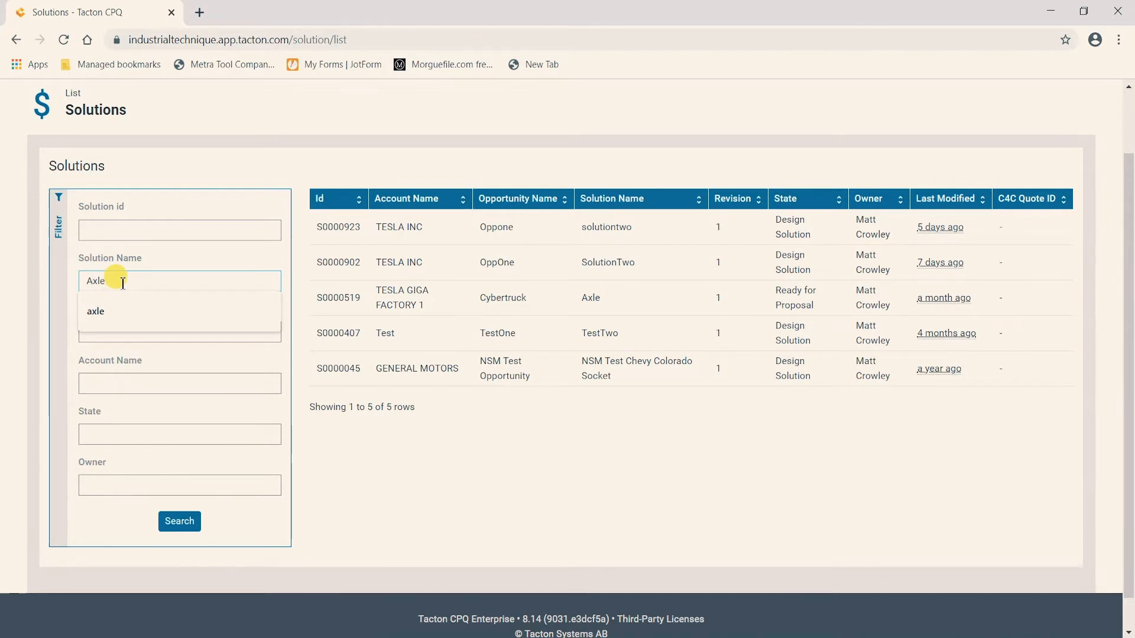
left_click(178, 522)
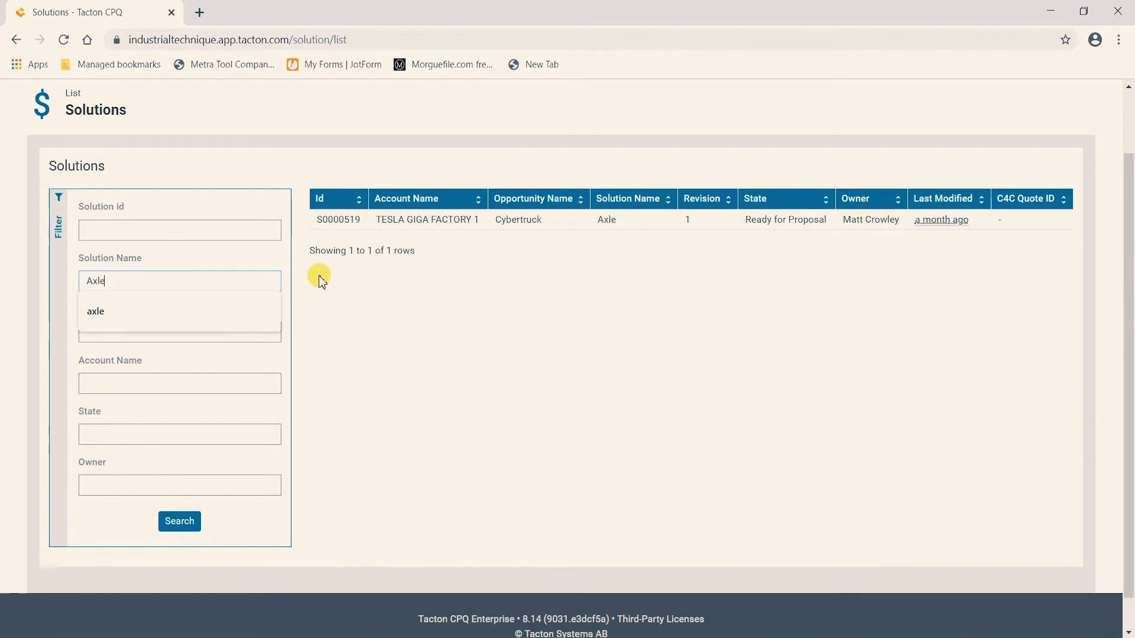
mouse_move(605, 297)
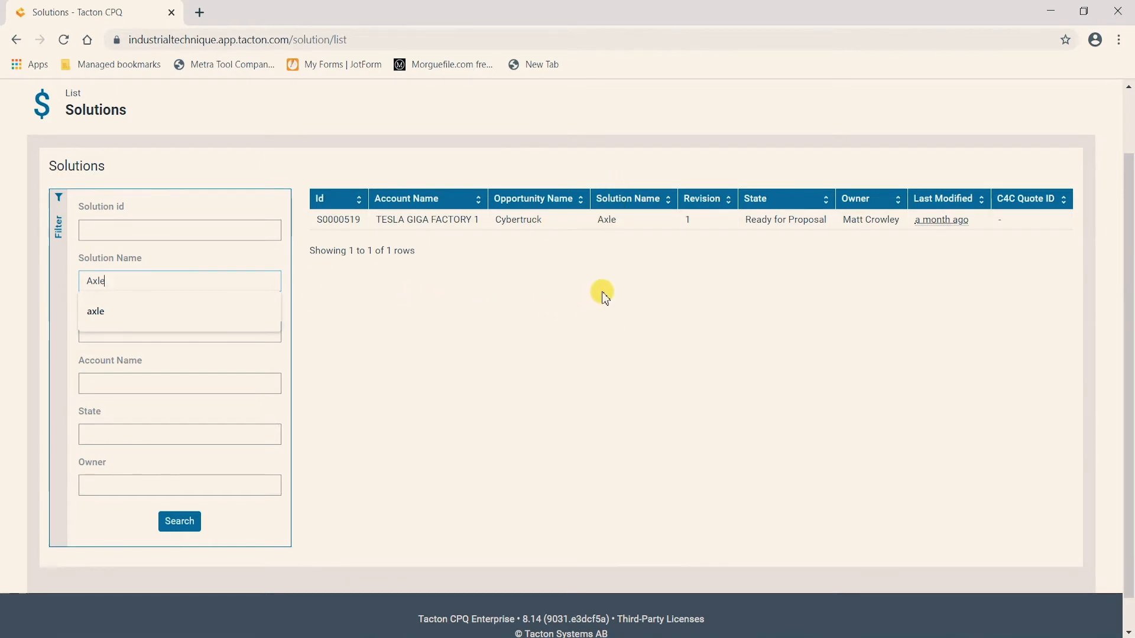
mouse_move(621, 239)
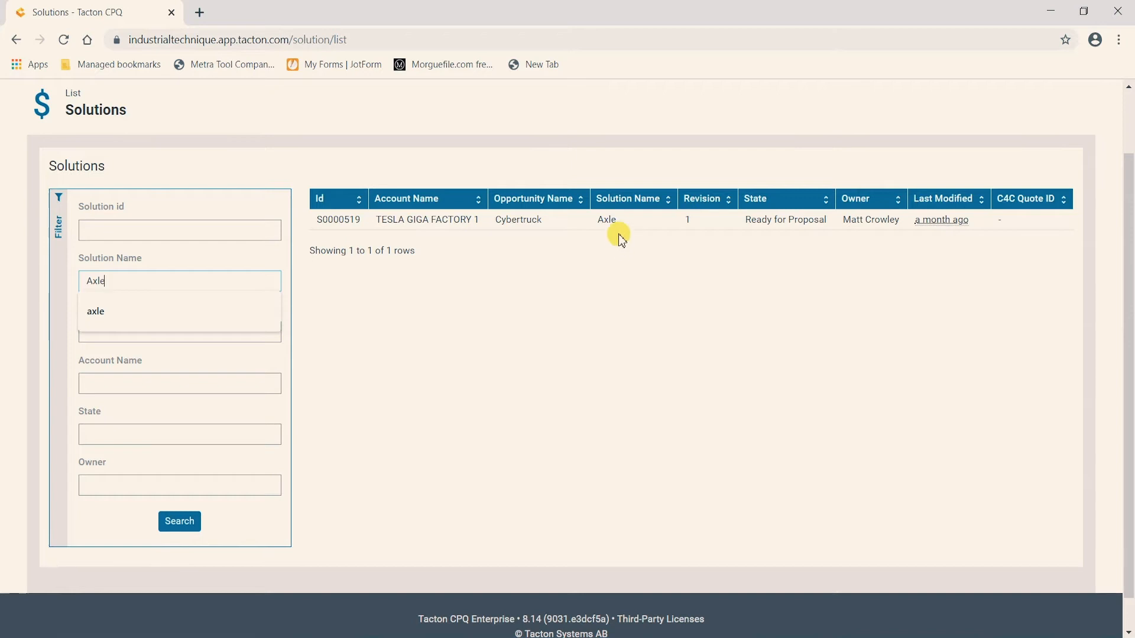
mouse_move(612, 167)
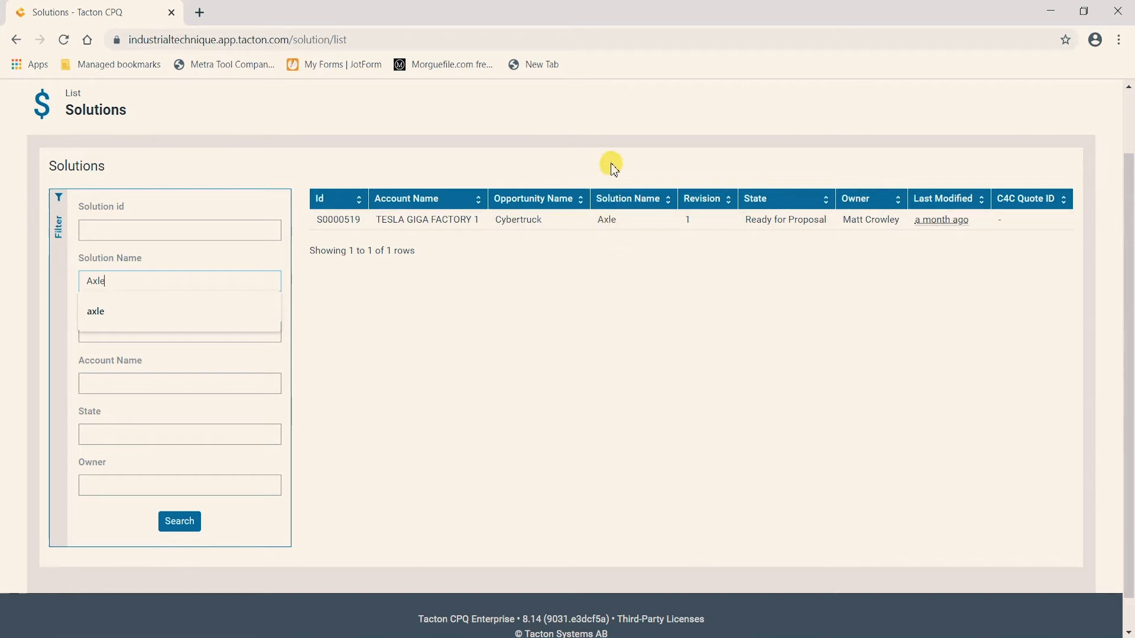
mouse_move(651, 174)
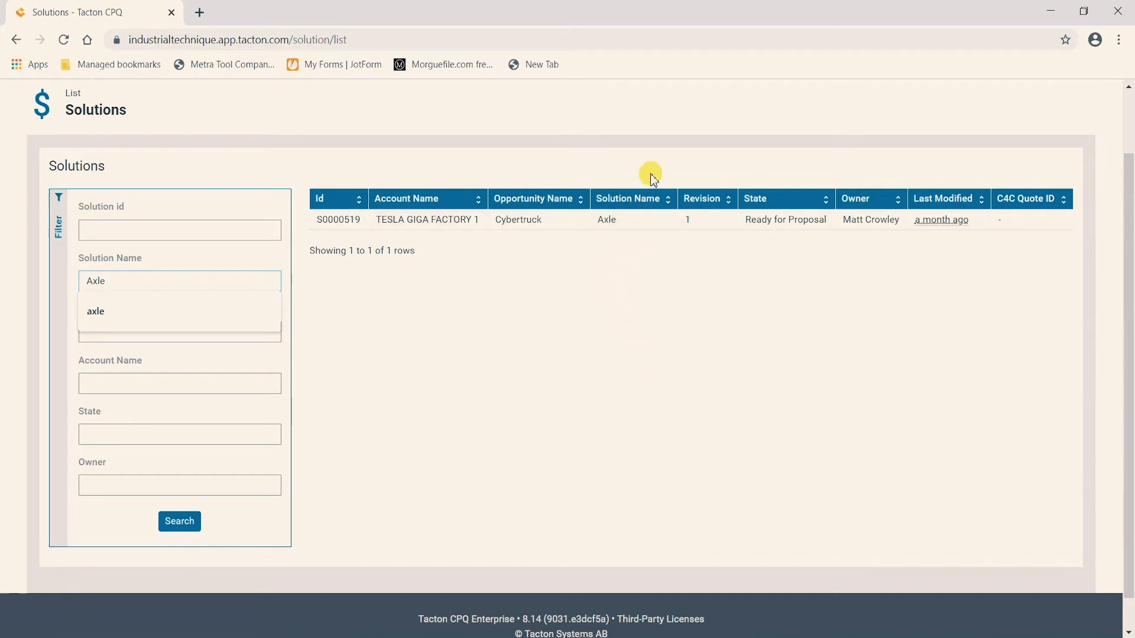
mouse_move(536, 241)
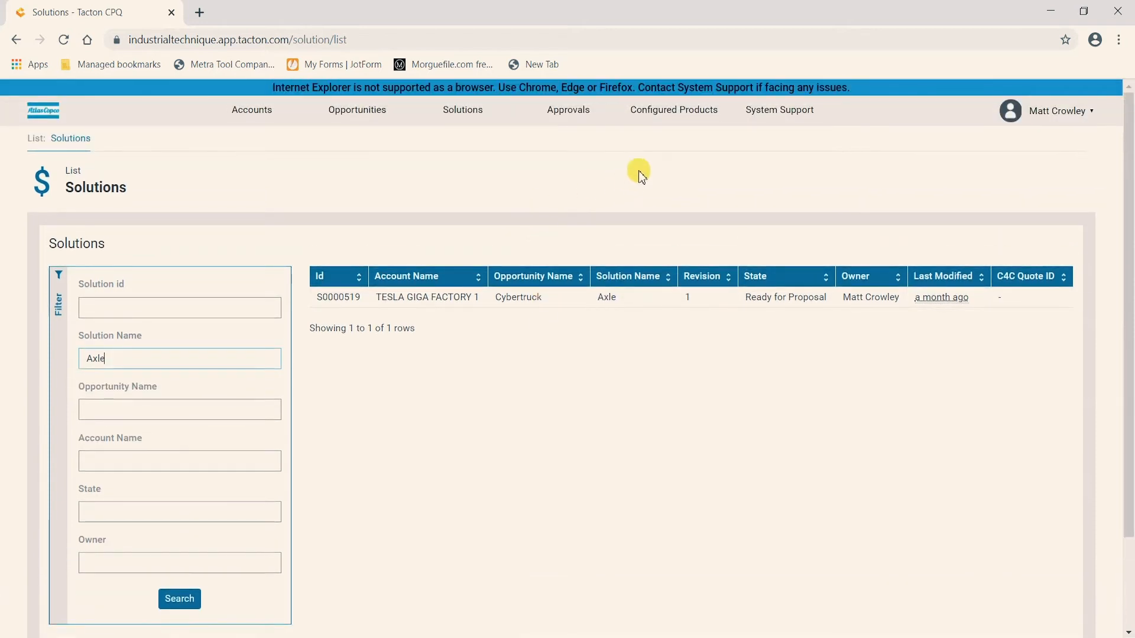
mouse_move(356, 109)
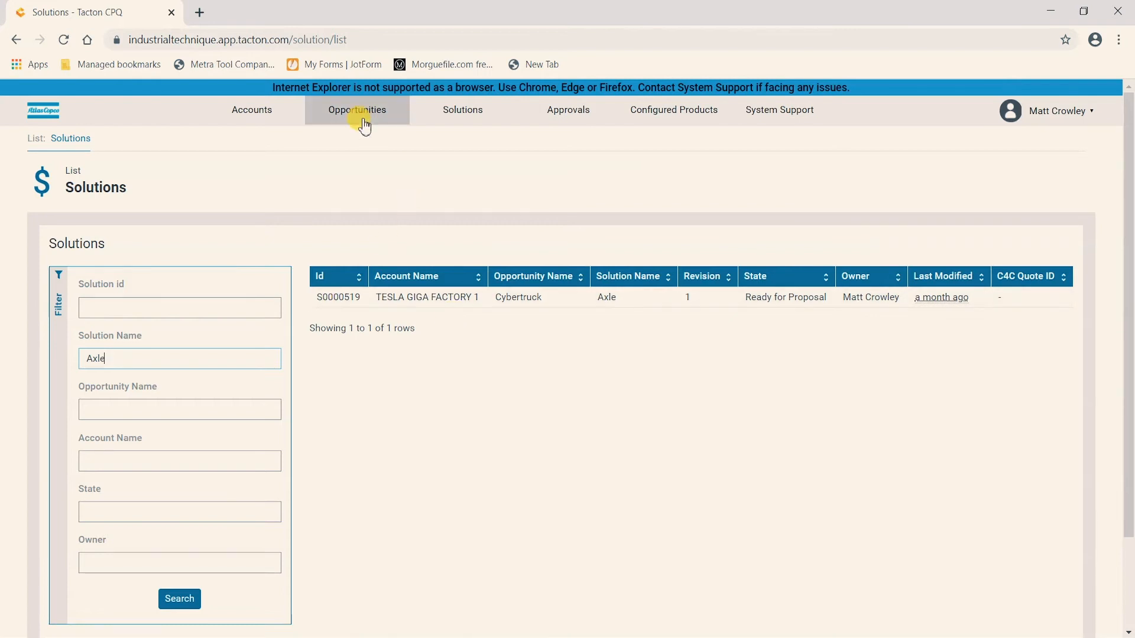
Open the Oppone opportunity from the Opportunities list.
left_click(356, 109)
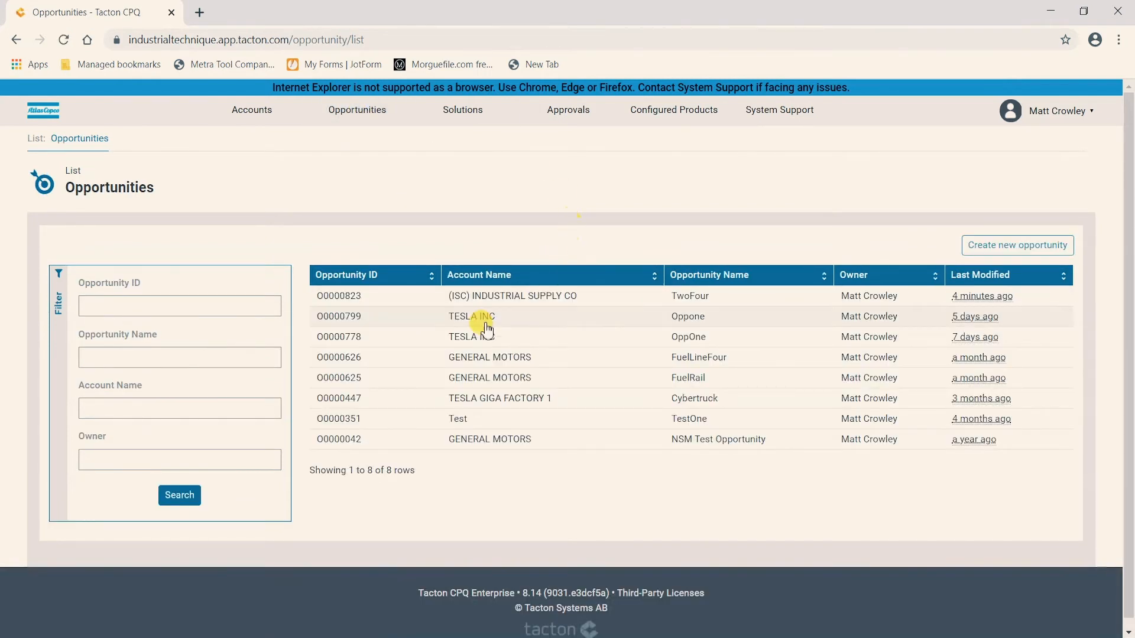
left_click(471, 316)
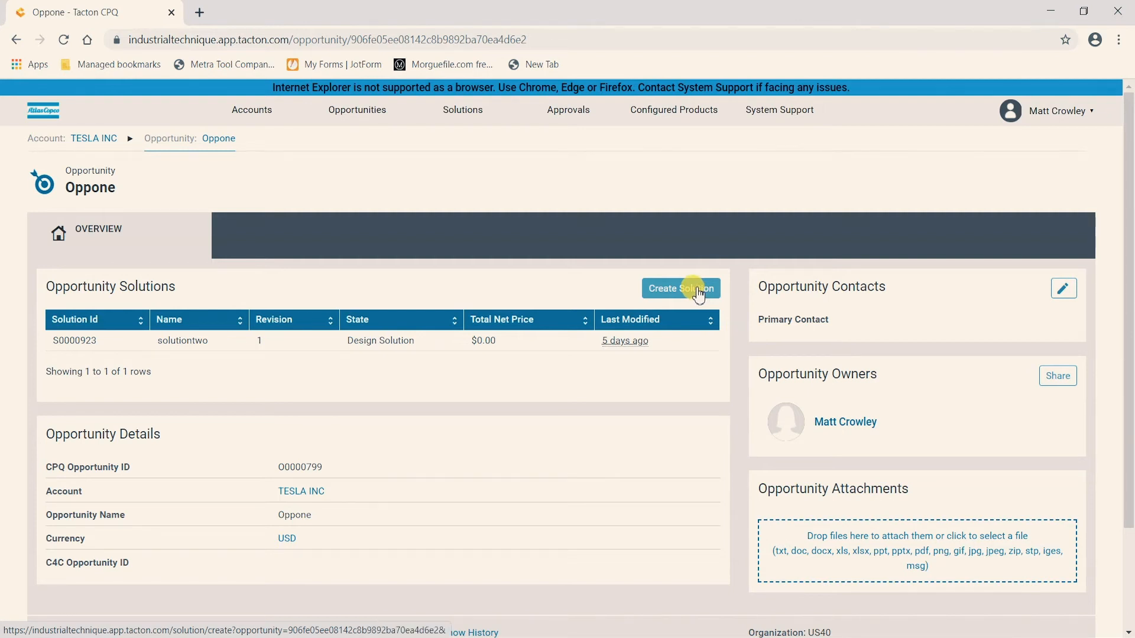
mouse_move(562, 254)
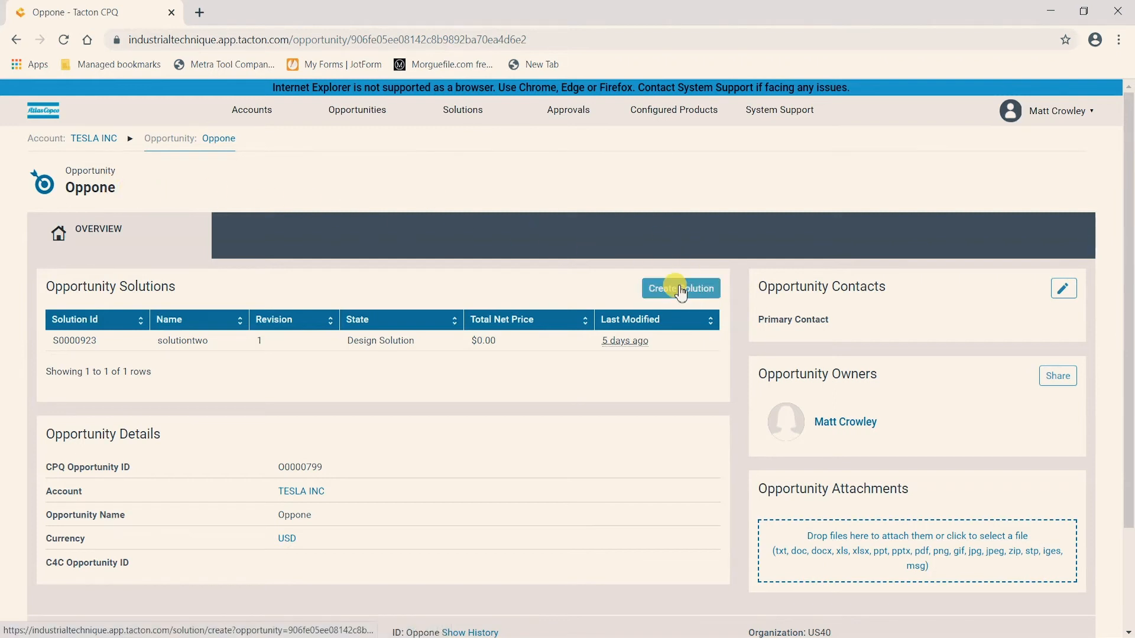
Create a solution named 'Tires' for the Oppone opportunity.
left_click(680, 287)
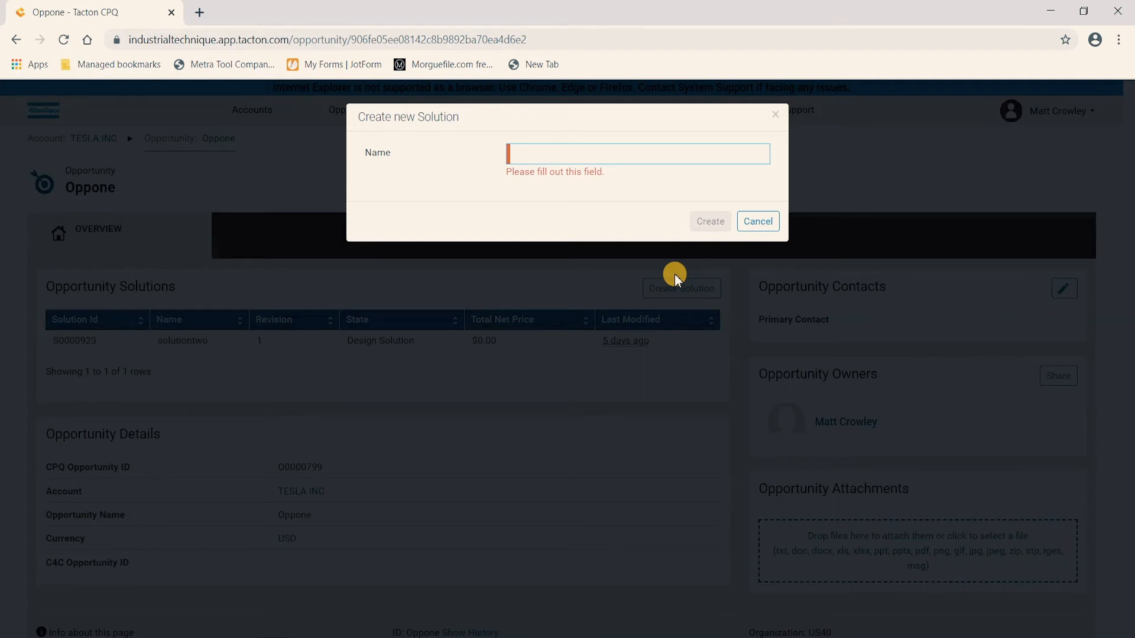
type("T")
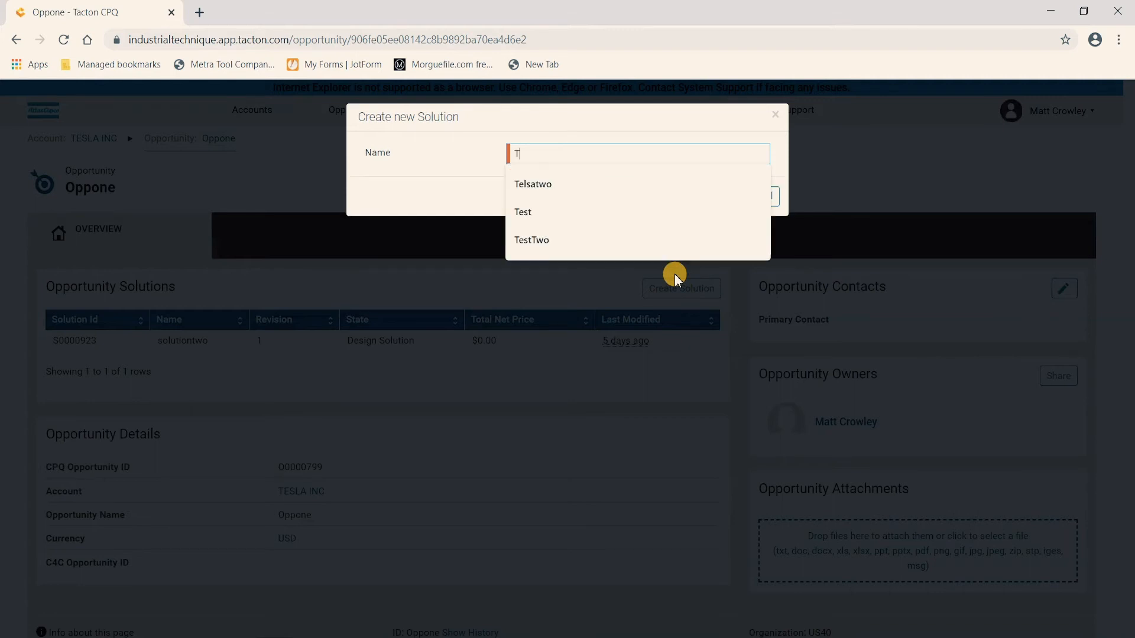
type("ires")
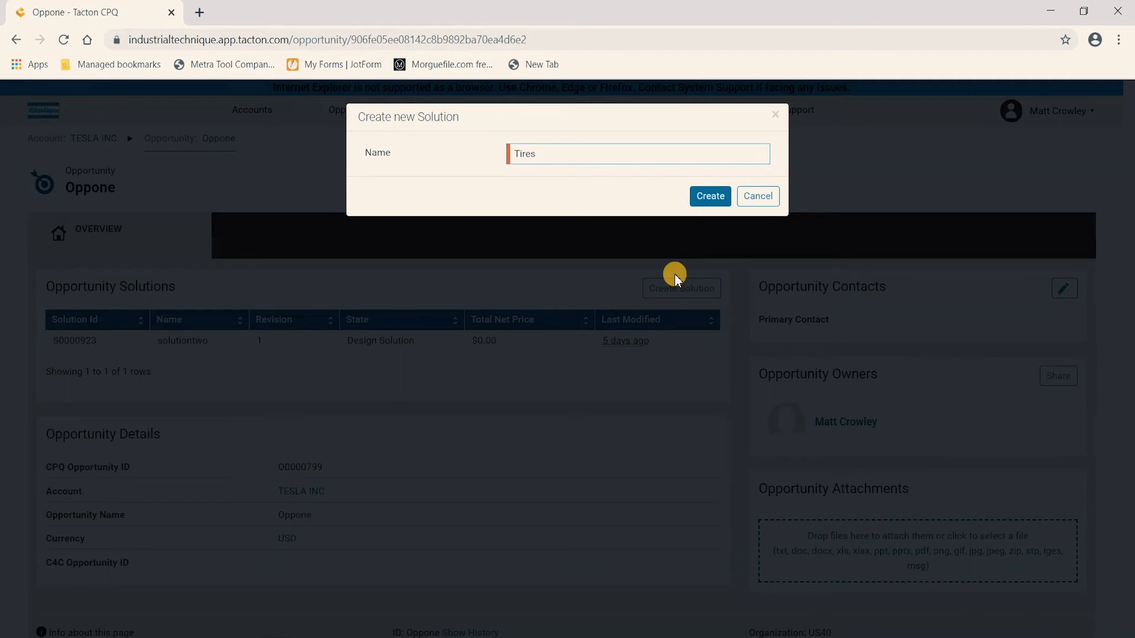
left_click(709, 196)
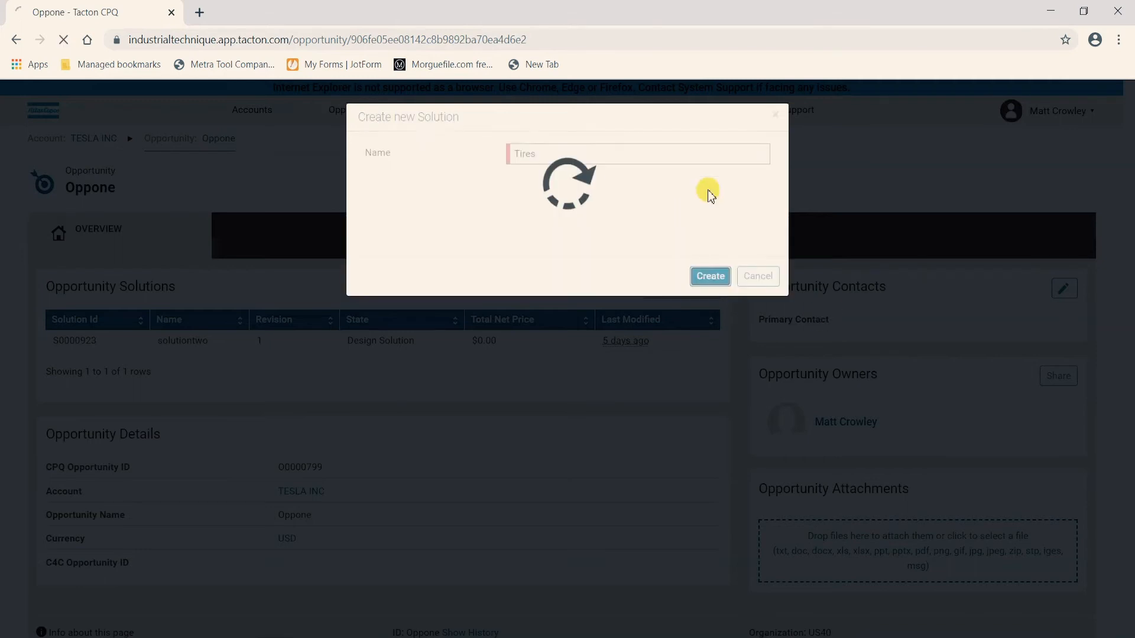
left_click(709, 276)
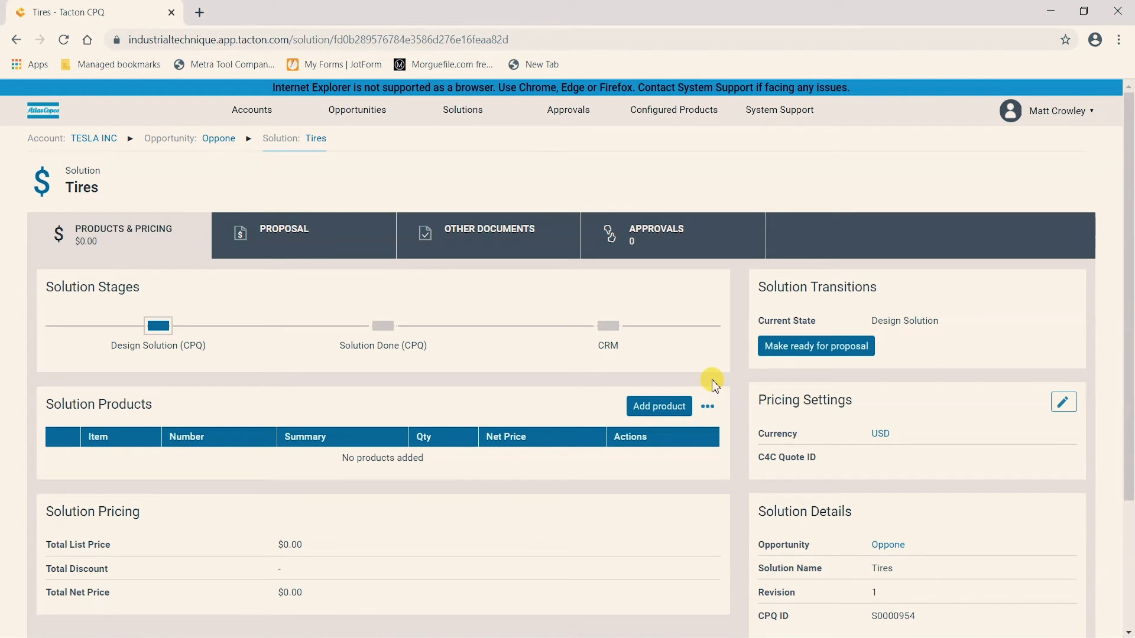
mouse_move(644, 382)
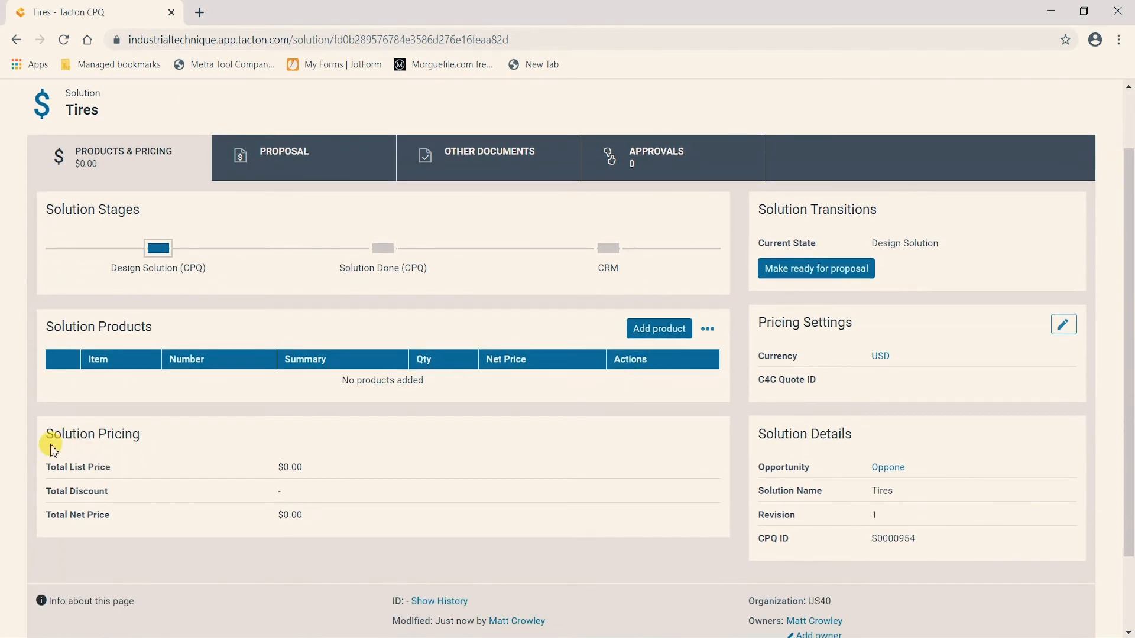
mouse_move(282, 577)
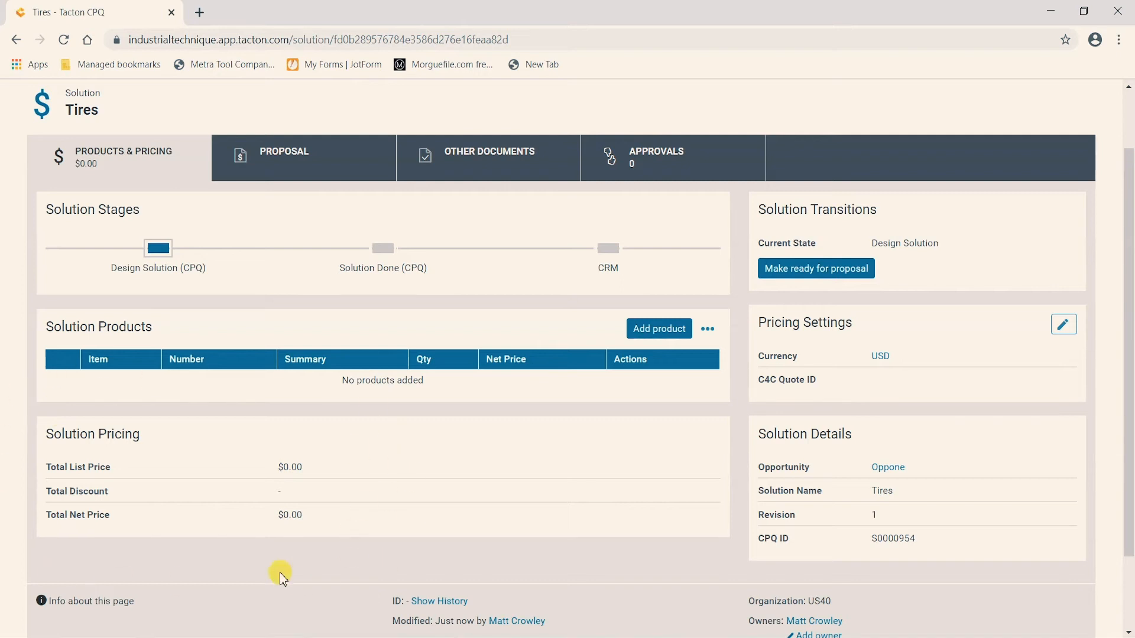
mouse_move(1041, 585)
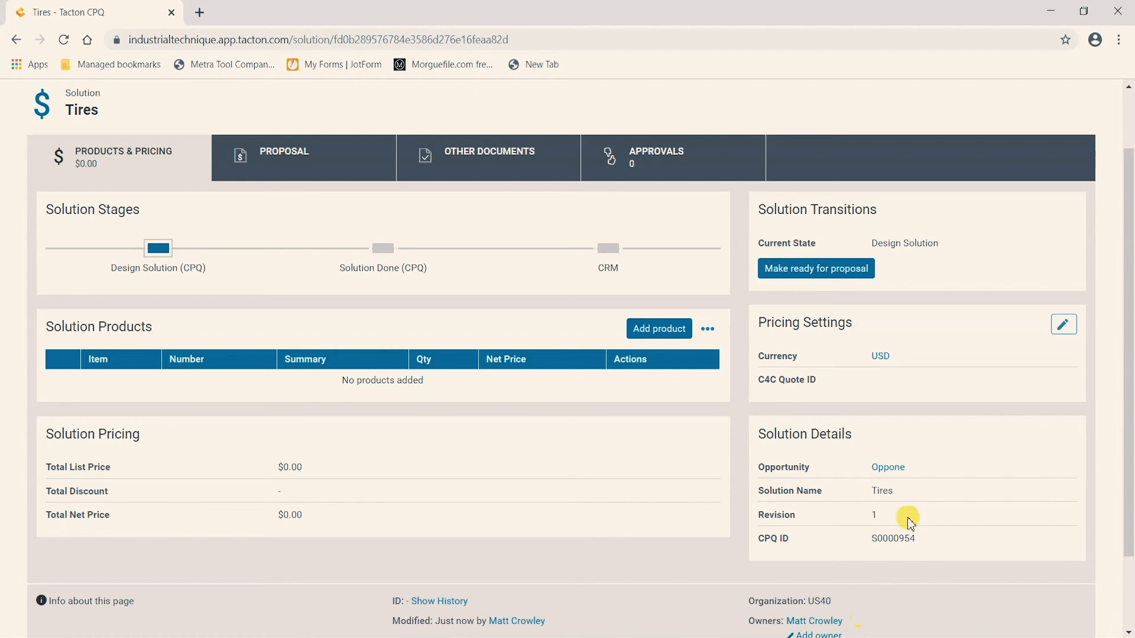
mouse_move(872, 534)
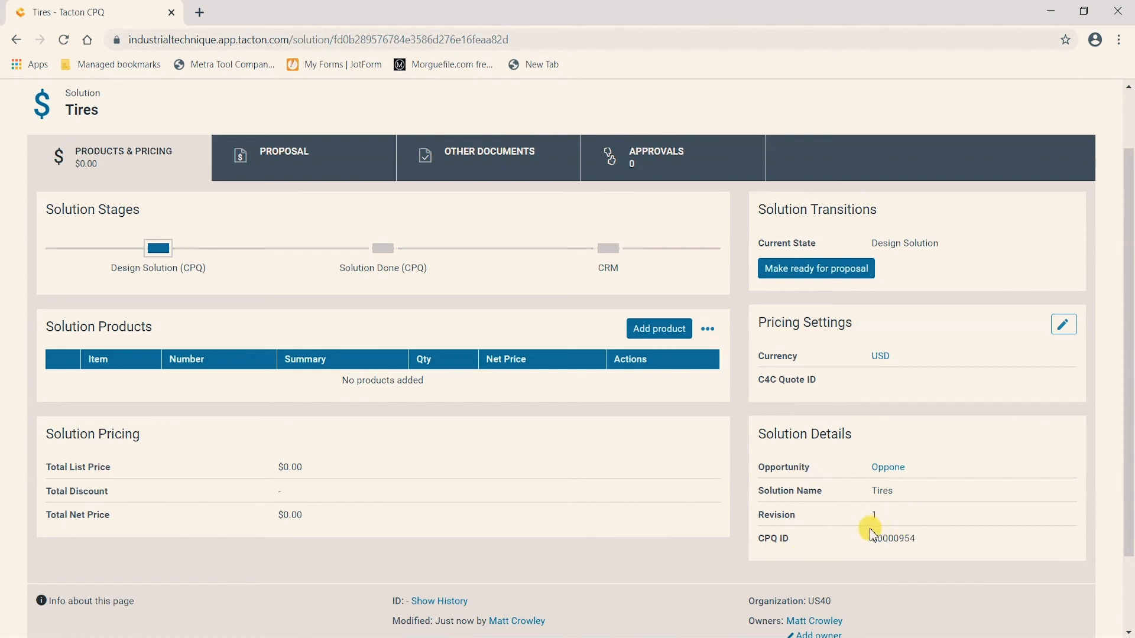
mouse_move(887, 566)
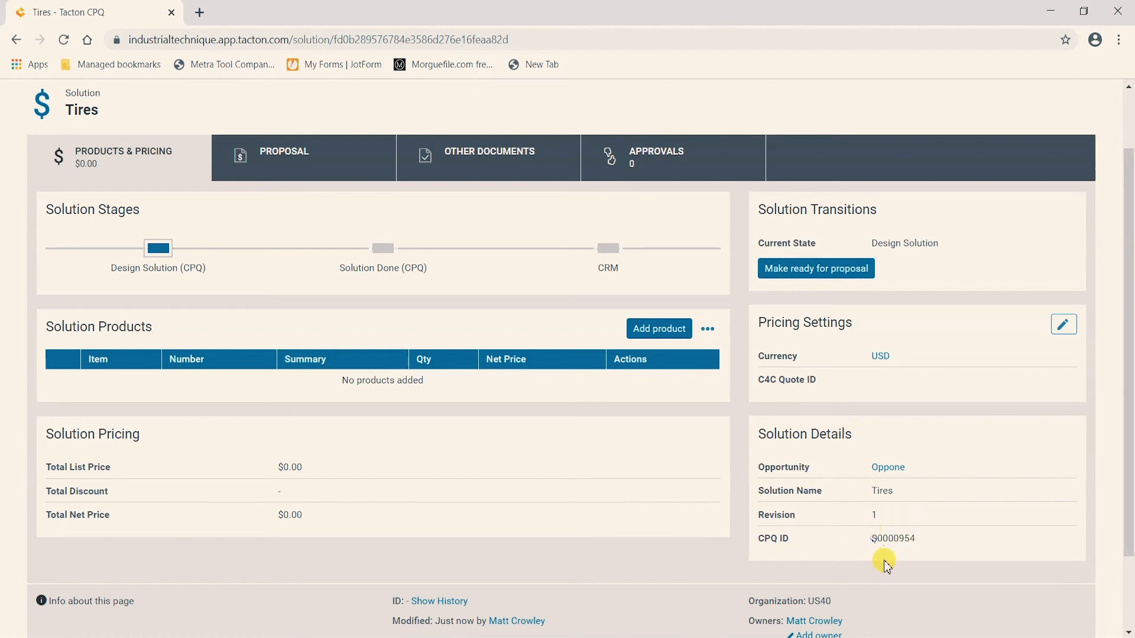
mouse_move(915, 509)
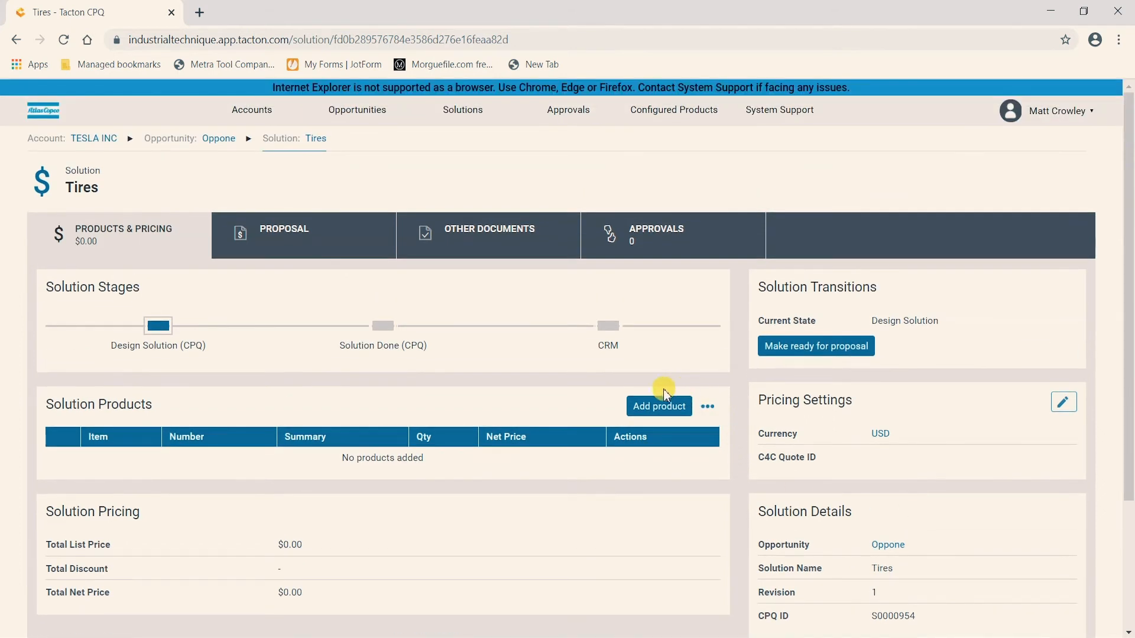
mouse_move(691, 427)
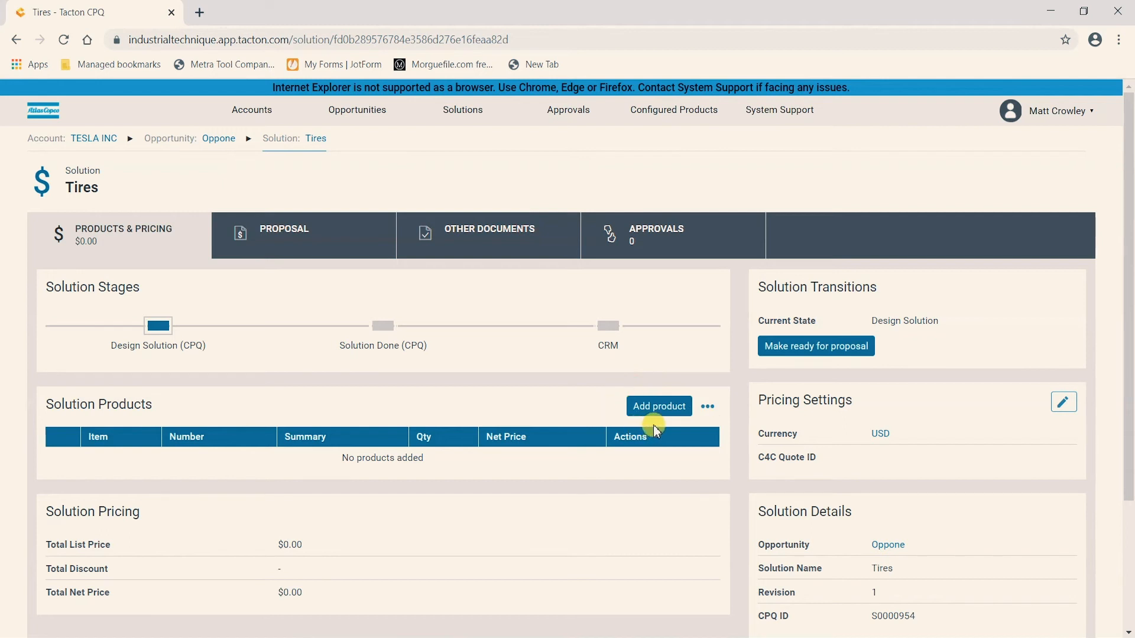
mouse_move(594, 377)
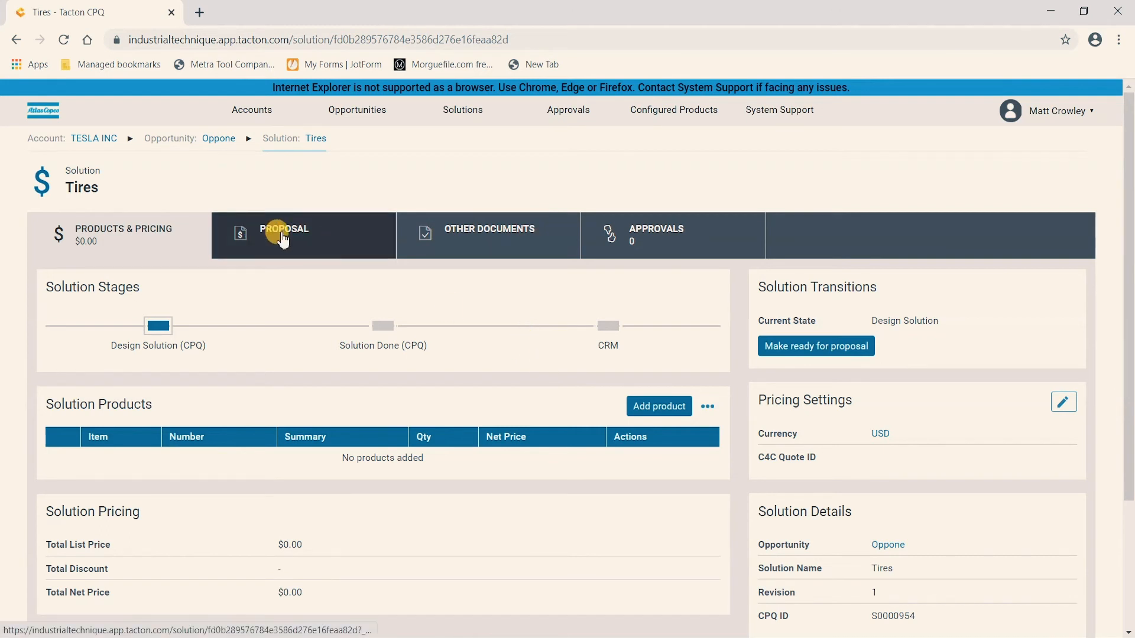
View the Tires solution's empty Proposal tab, then its Other Documents tab.
left_click(283, 235)
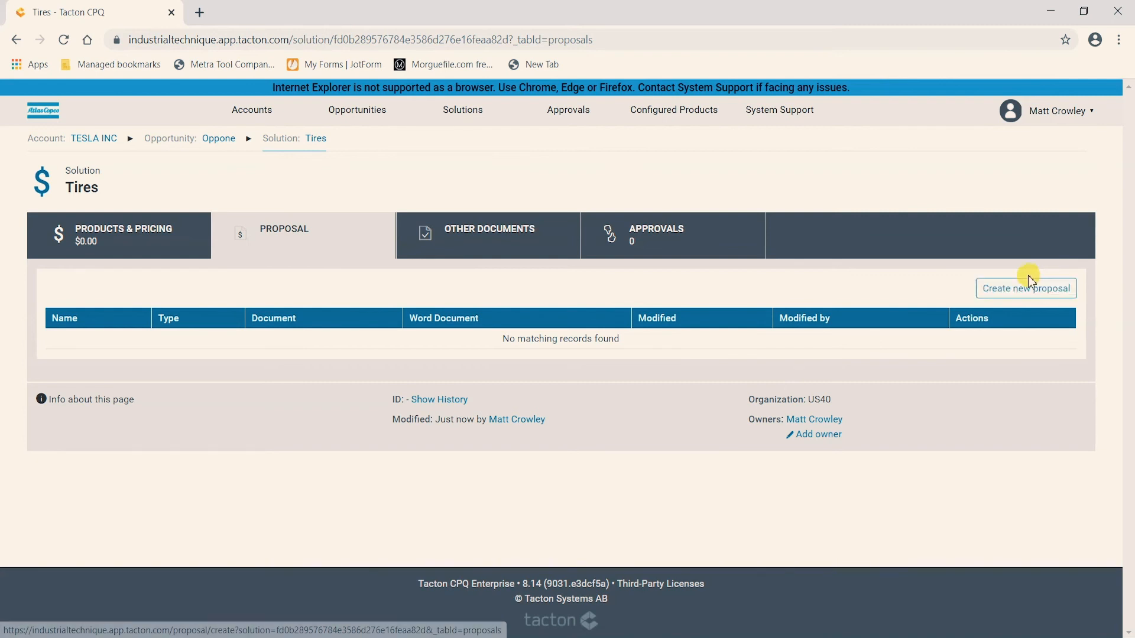
left_click(1025, 288)
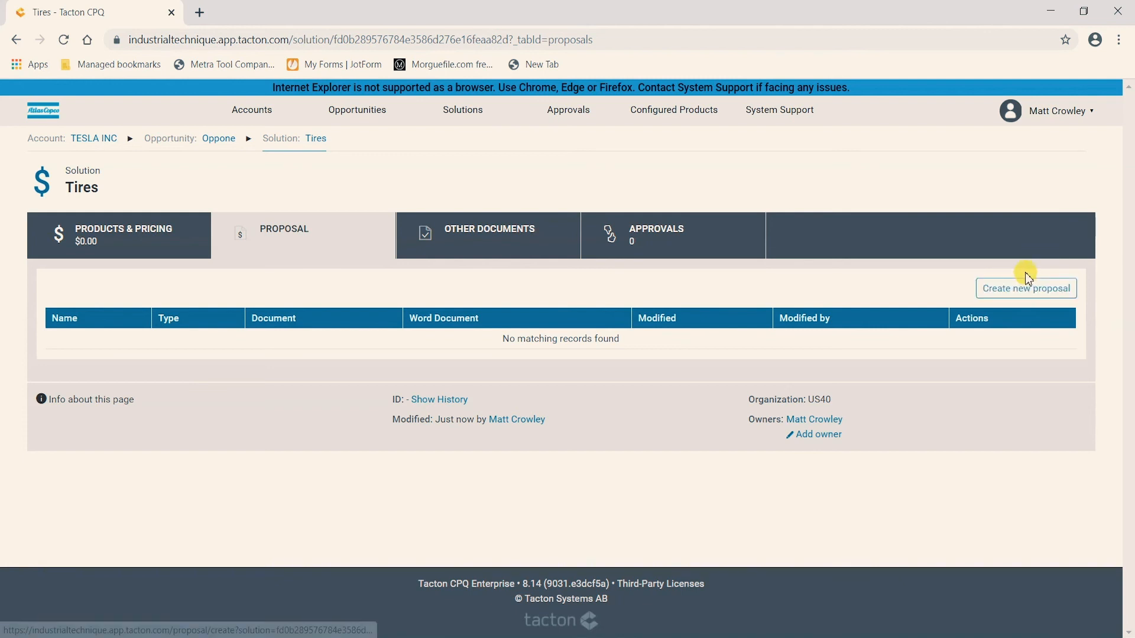
mouse_move(1022, 274)
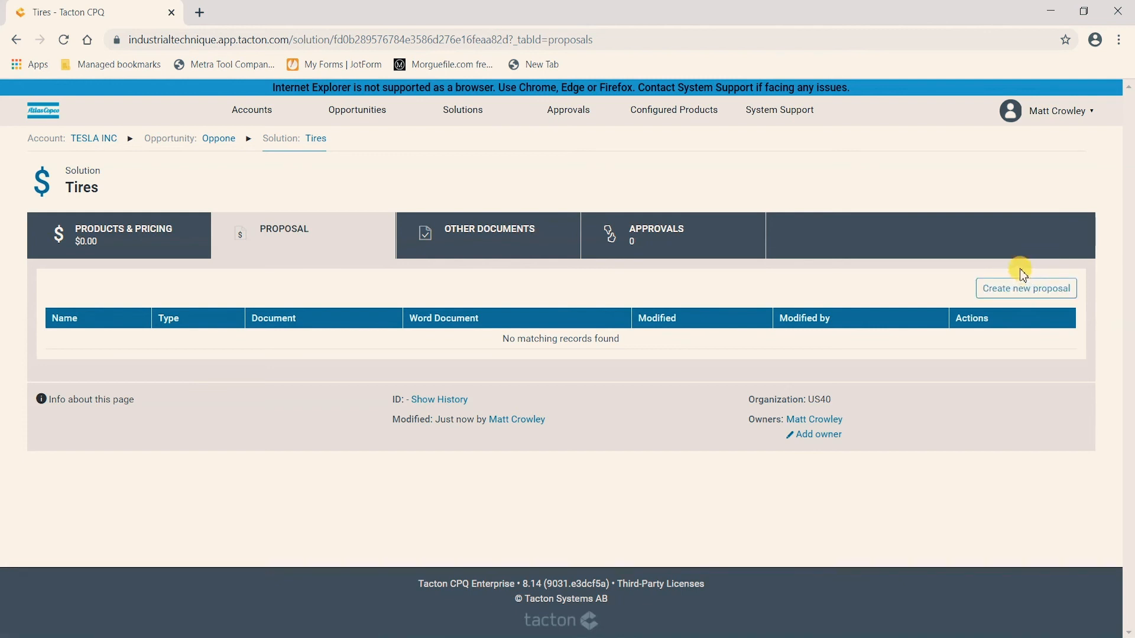
left_click(488, 235)
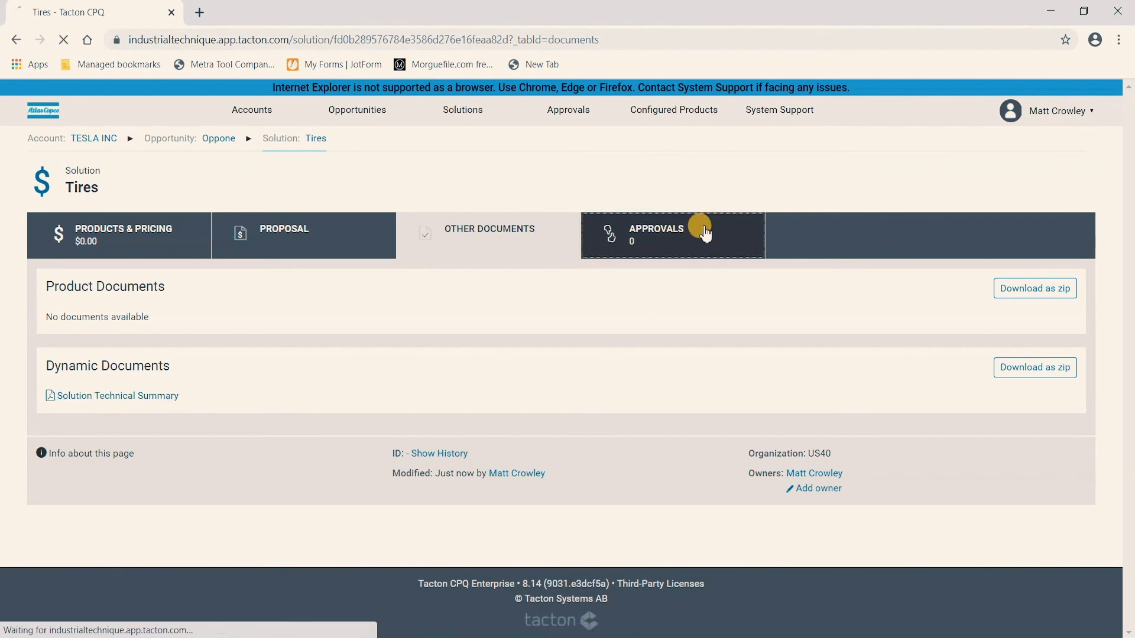
Show the Tires solution's Approvals tab, which has no records.
left_click(655, 235)
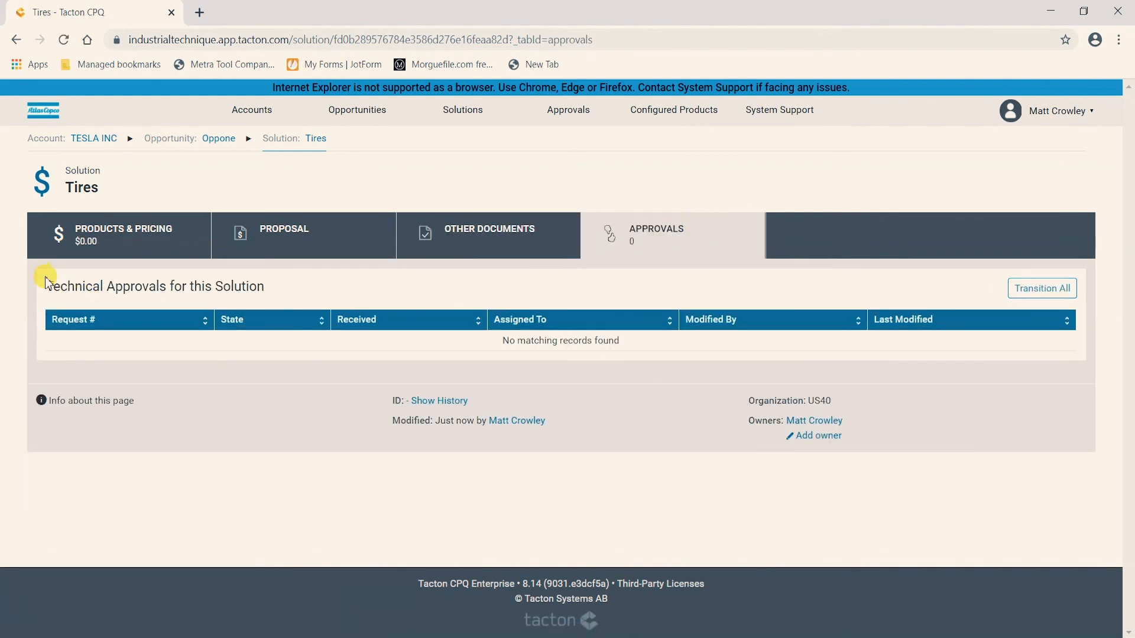
mouse_move(38, 325)
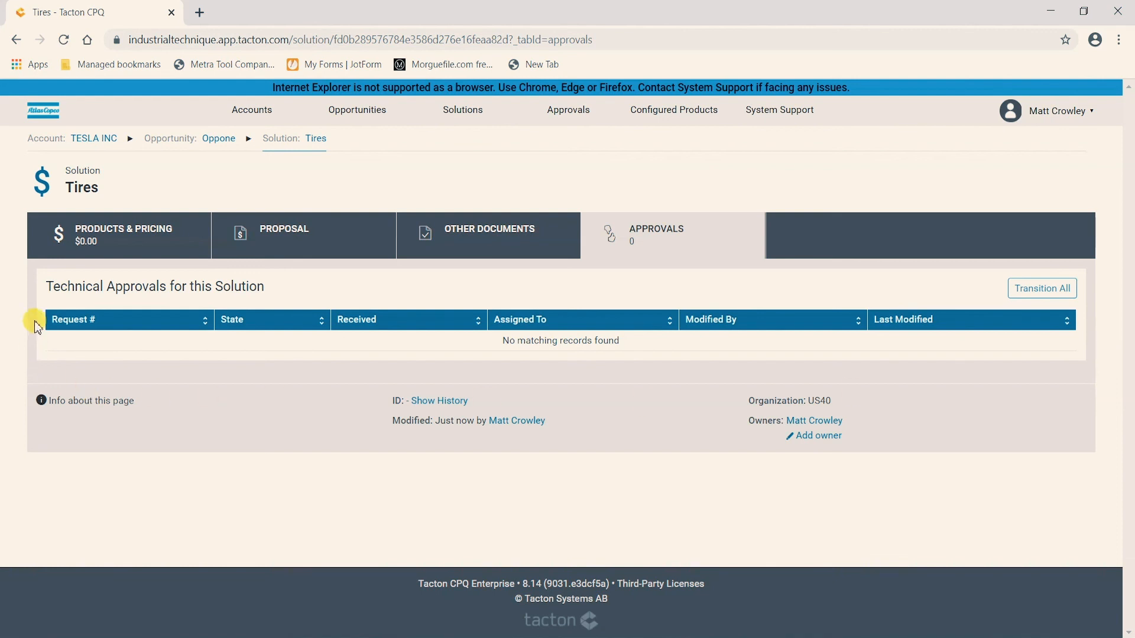
mouse_move(630, 384)
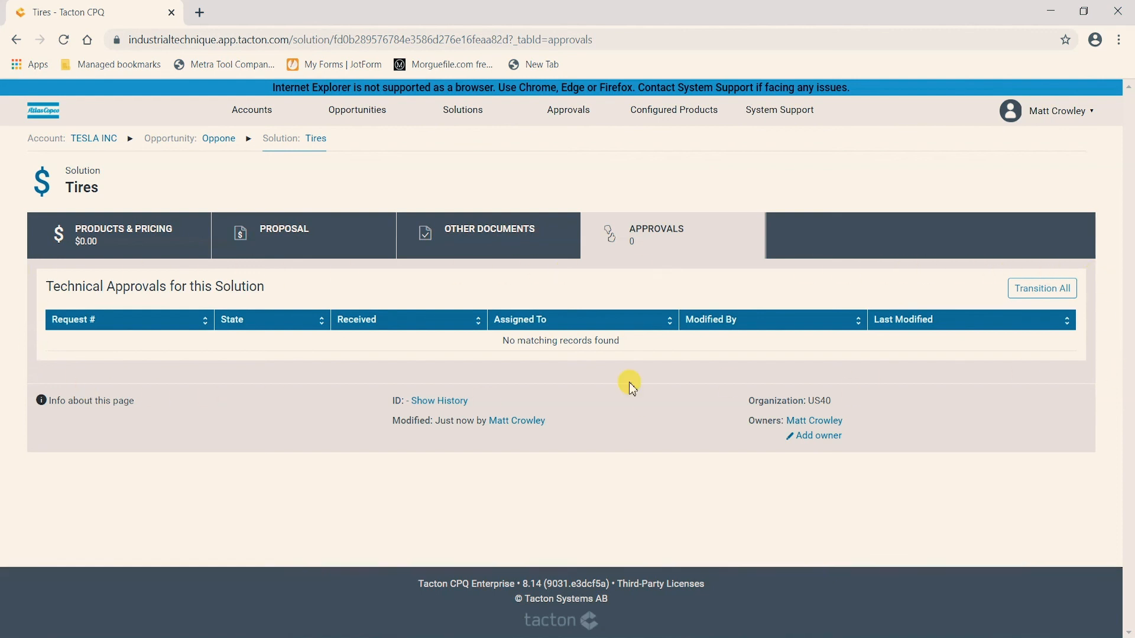